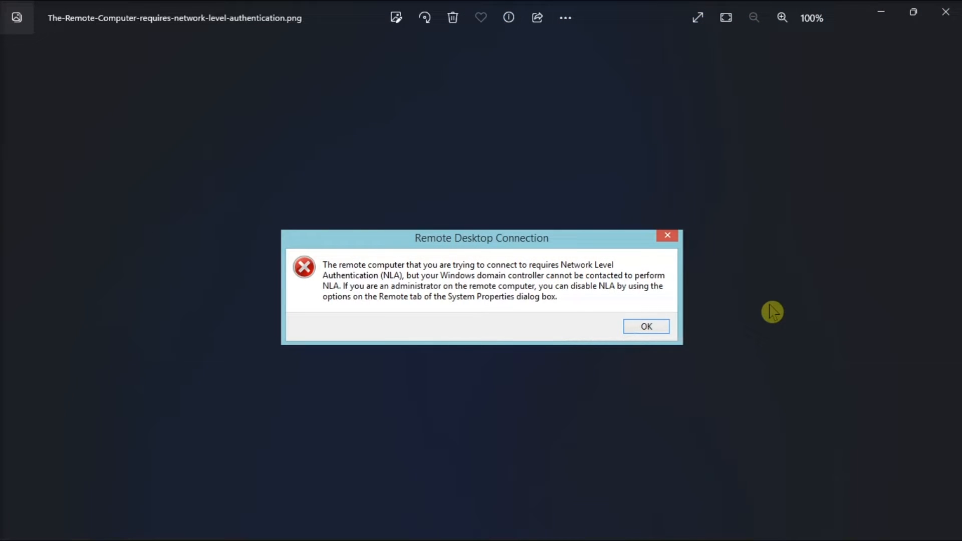
mouse_move(383, 361)
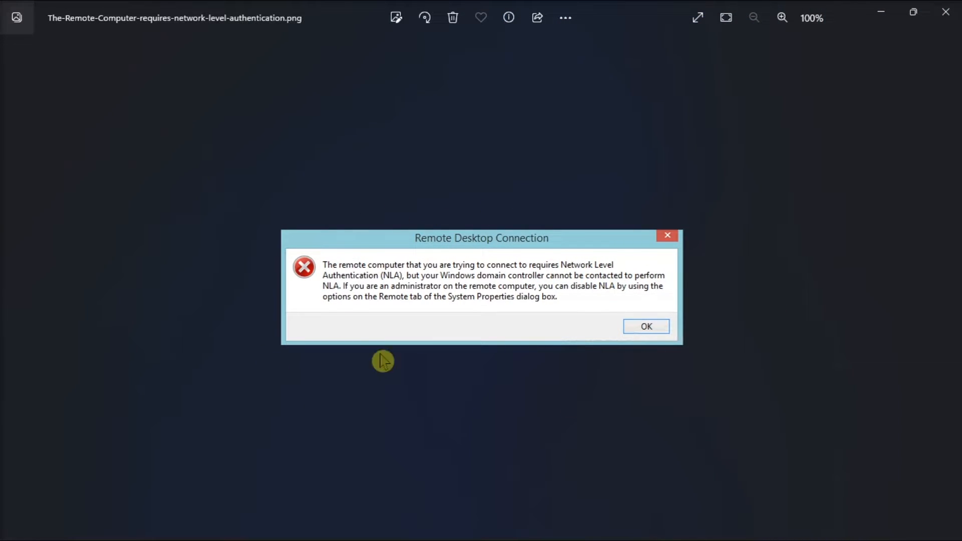
mouse_move(844, 312)
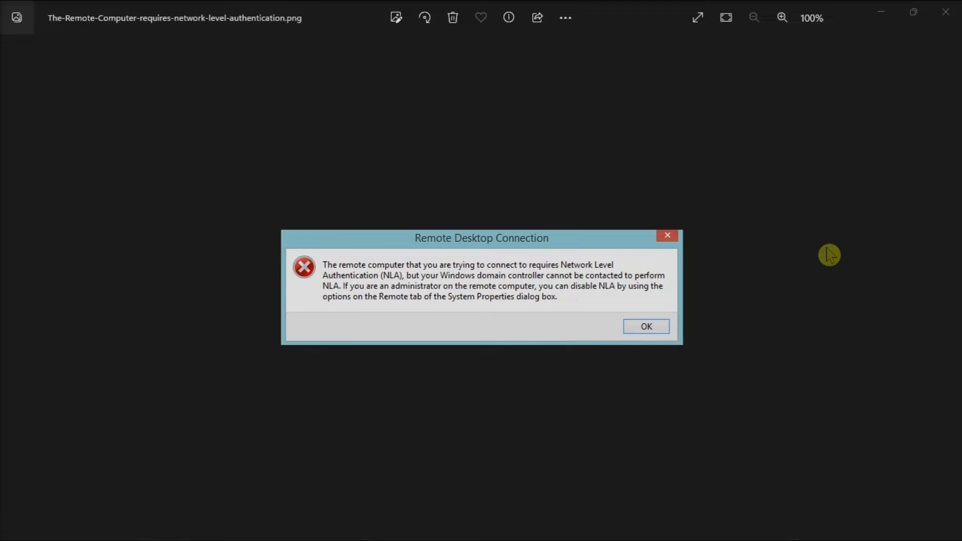
Launch System Properties by running sysdm.cpl from the Run prompt.
left_click(358, 524)
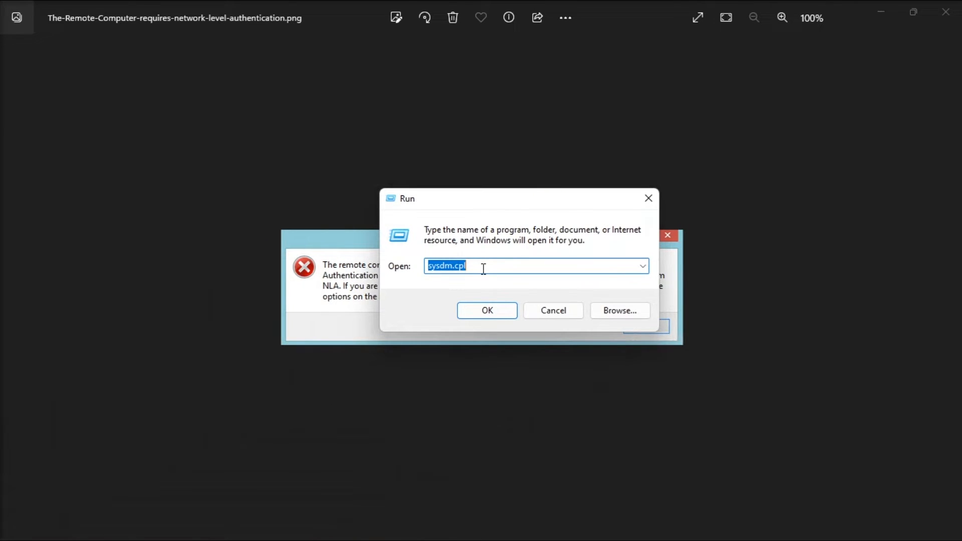
left_click(481, 265)
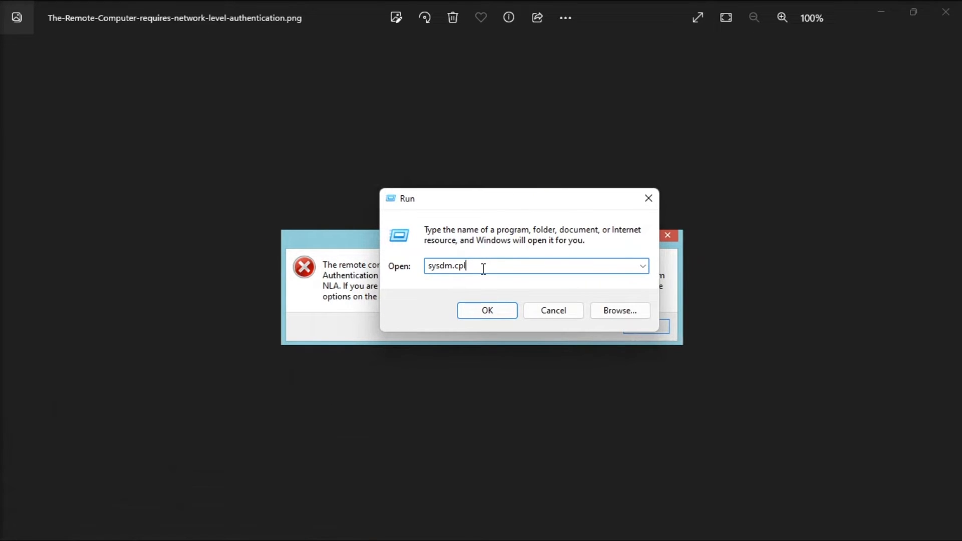
left_click(486, 310)
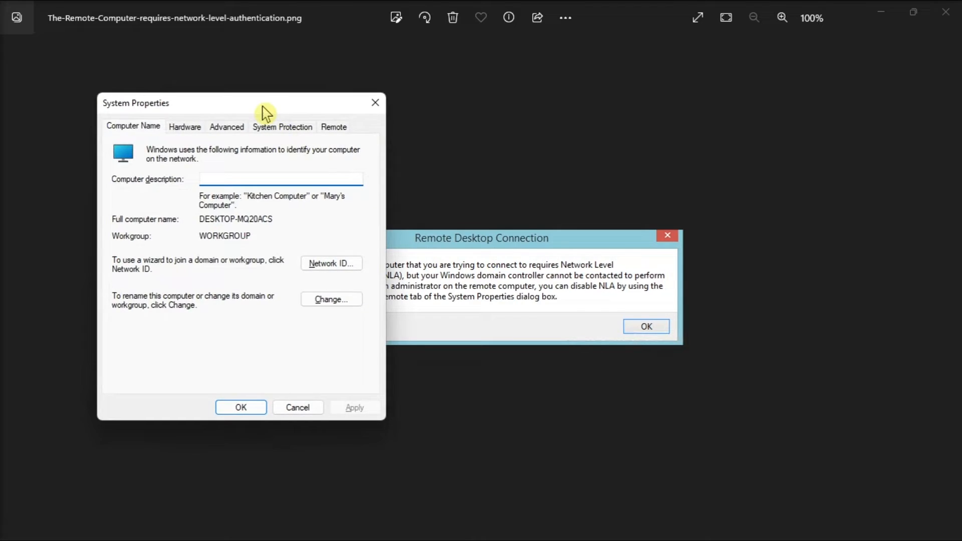
On the Remote tab, uncheck the Network Level Authentication requirement and confirm with OK.
left_click(333, 126)
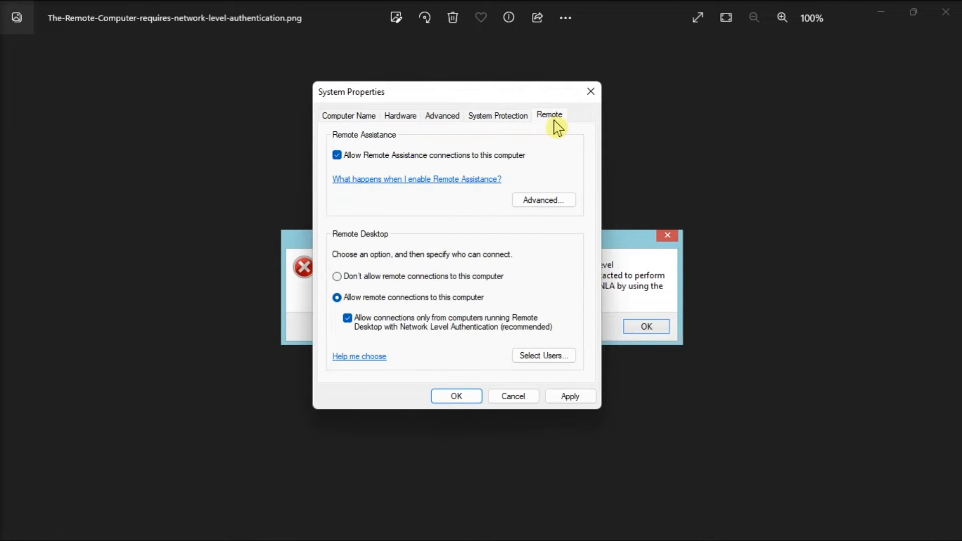
left_click(348, 318)
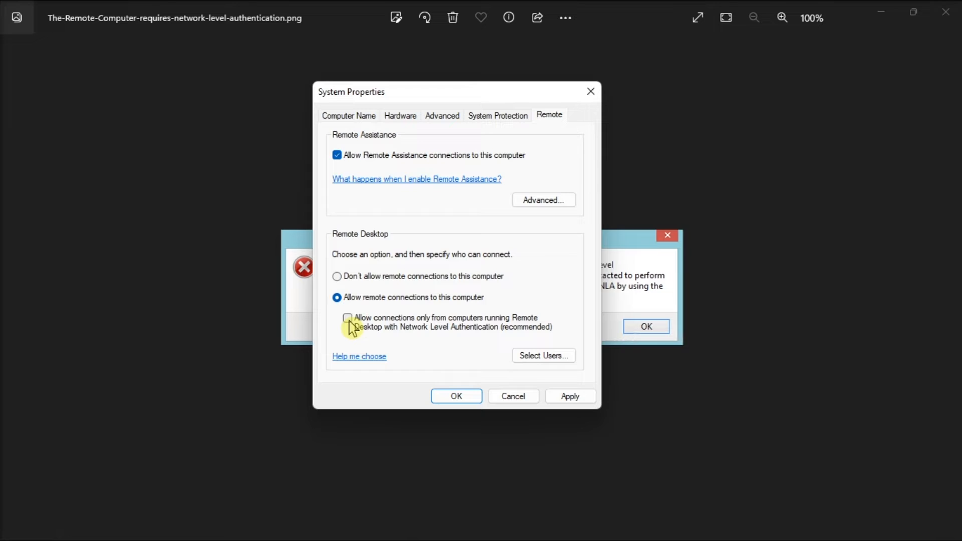
mouse_move(563, 377)
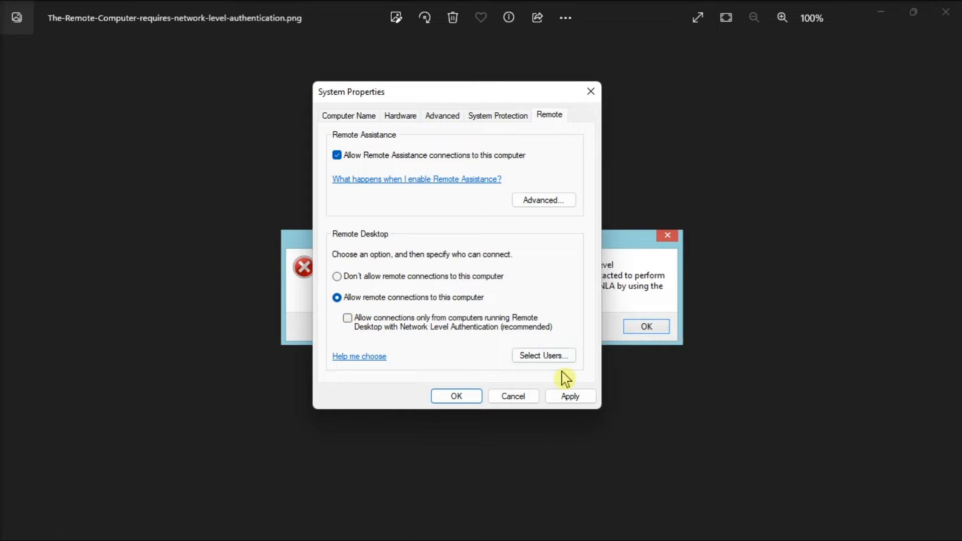
mouse_move(456, 396)
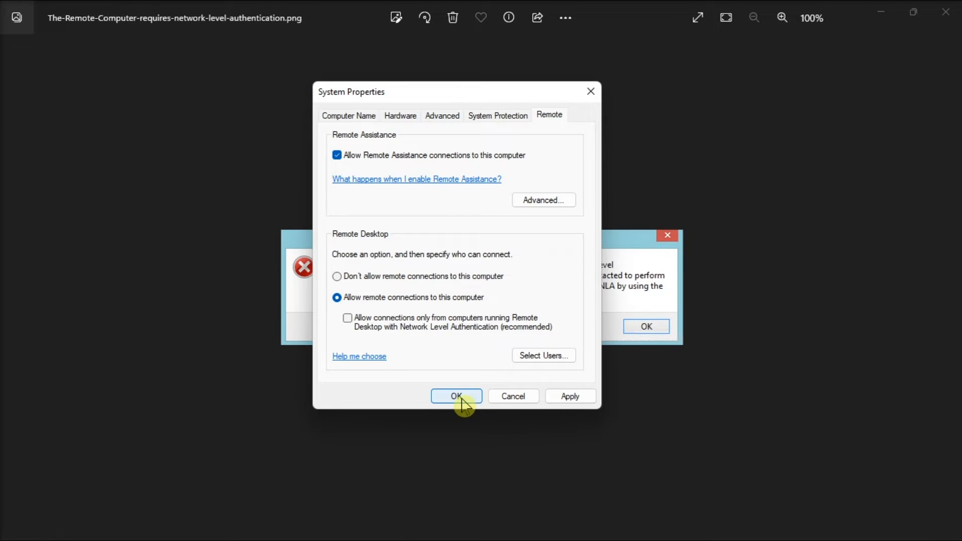
left_click(456, 396)
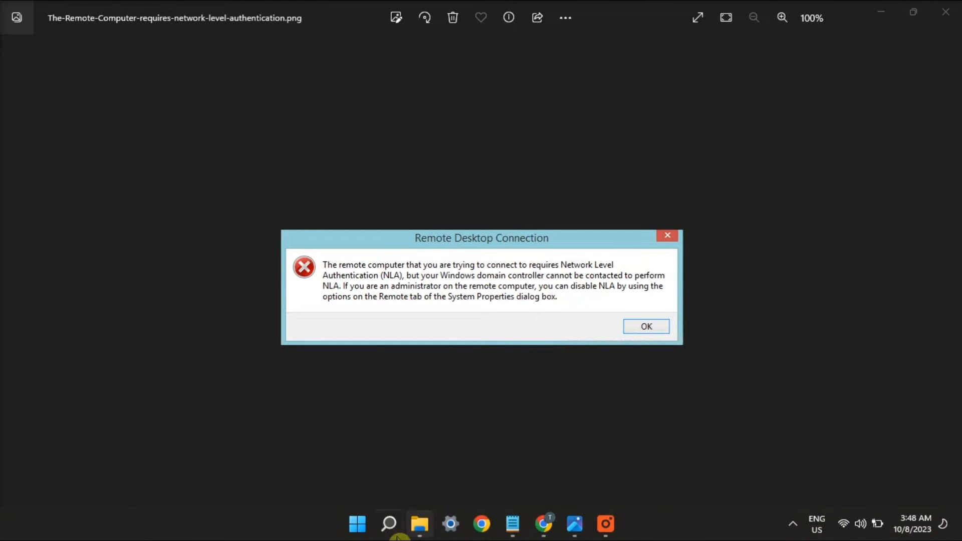
Search 'run' to reopen the Run prompt with gpedit.msc ready.
type("run")
type("gpedit.msc")
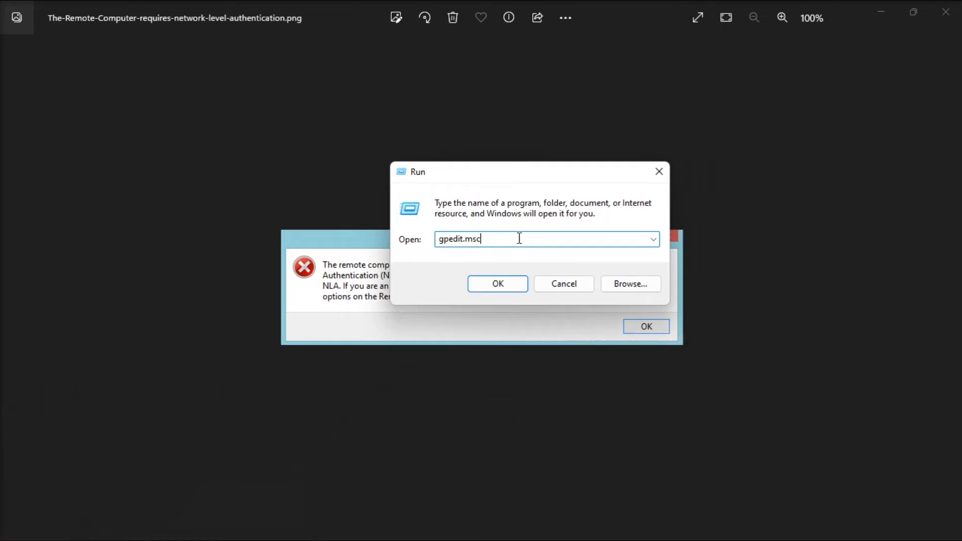
Launch gpedit.msc and navigate to Remote Desktop Session Host > Security policies.
left_click(497, 284)
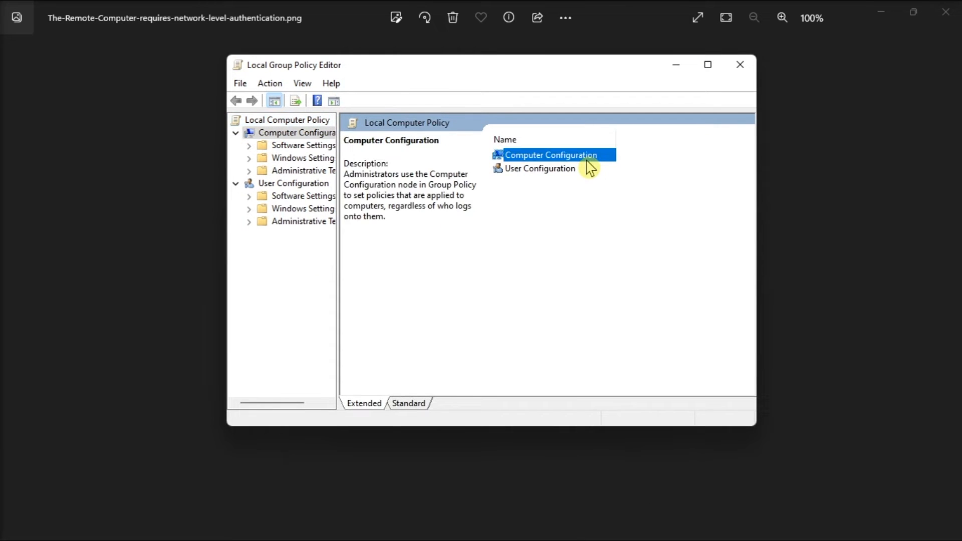
double_click(549, 155)
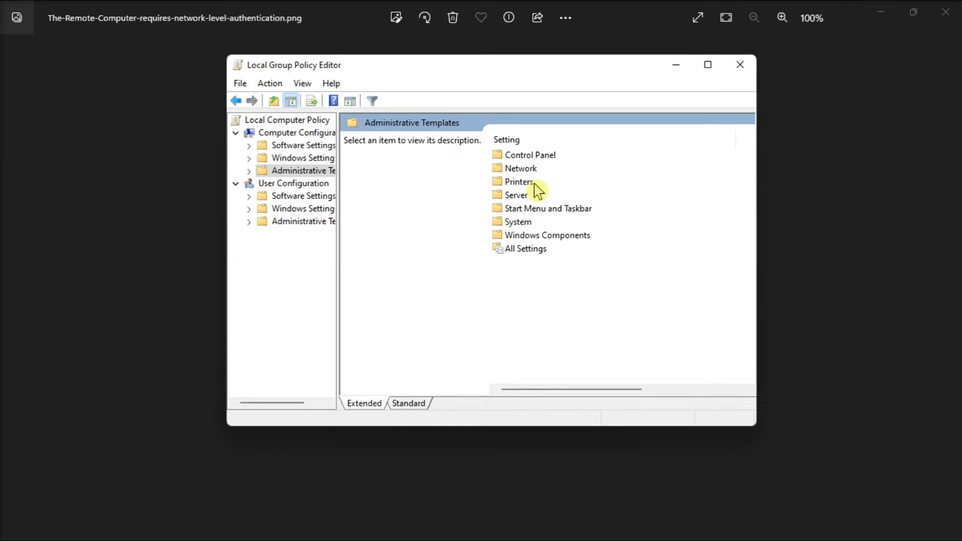
left_click(547, 235)
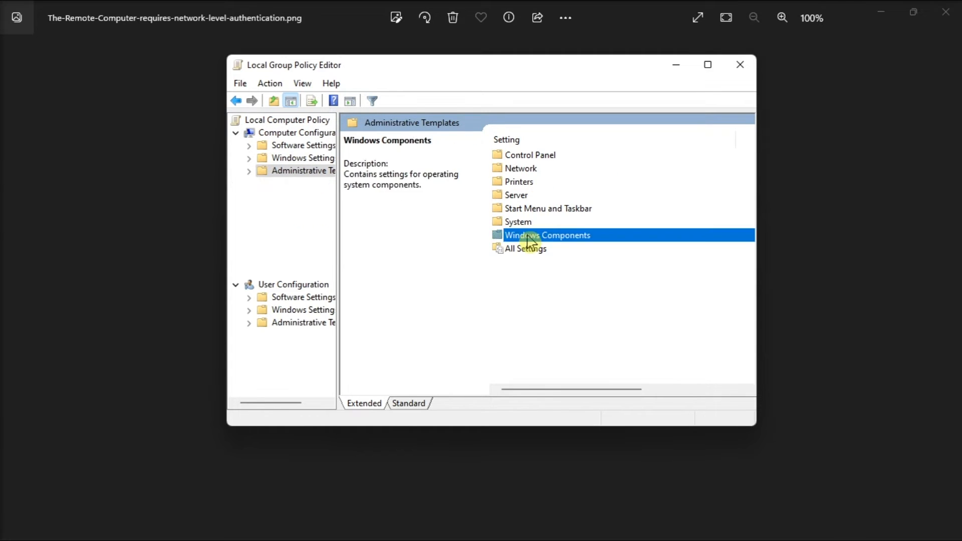
double_click(546, 235)
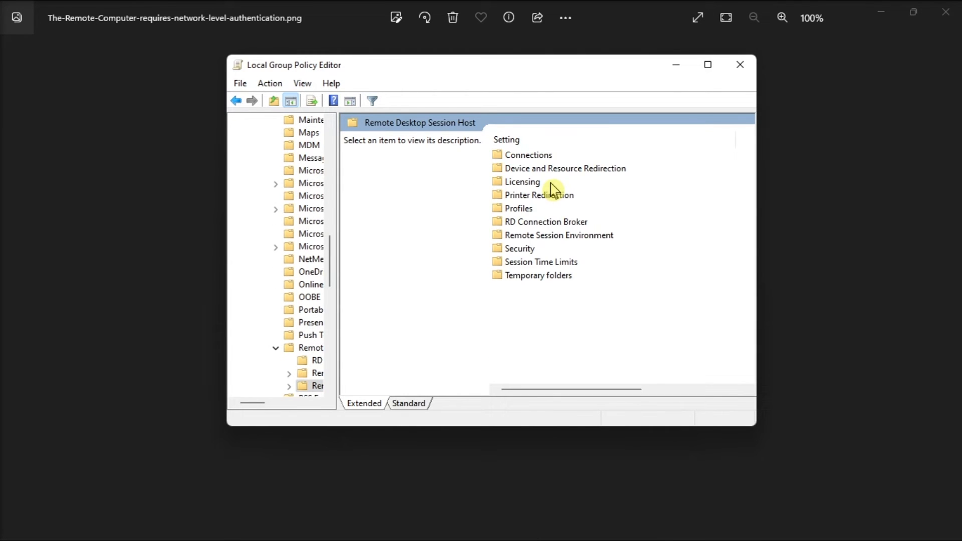
left_click(519, 248)
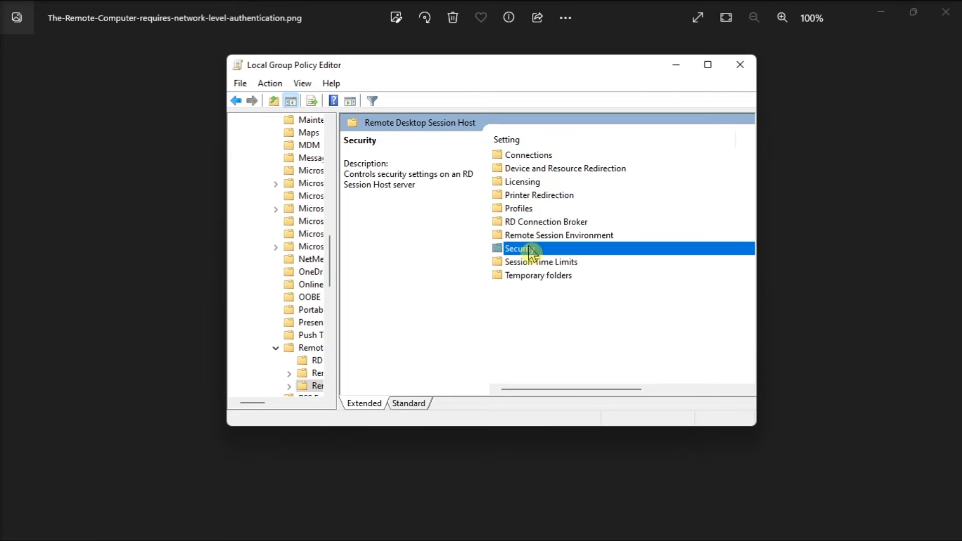
left_click(516, 248)
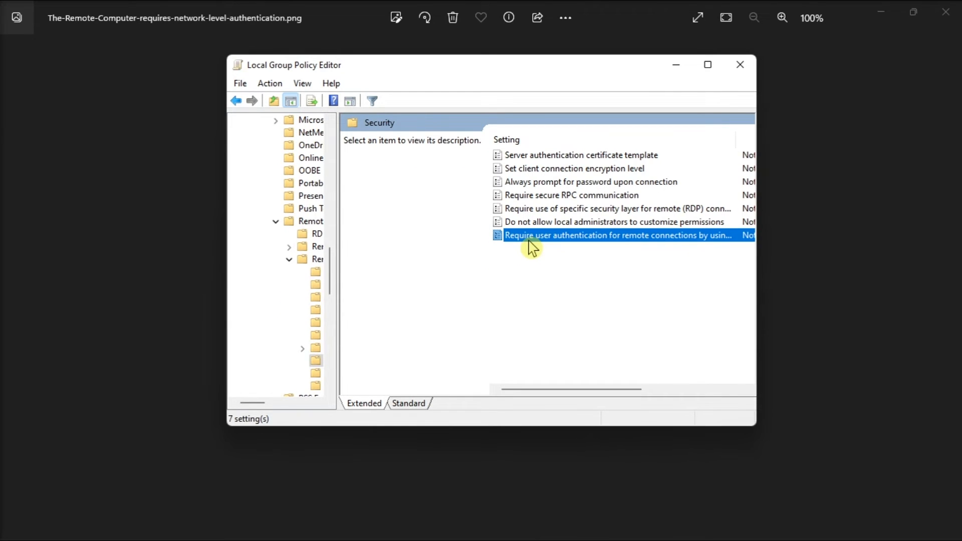
Open the 'Require user authentication ... Network Level Authentication' policy settings.
double_click(617, 235)
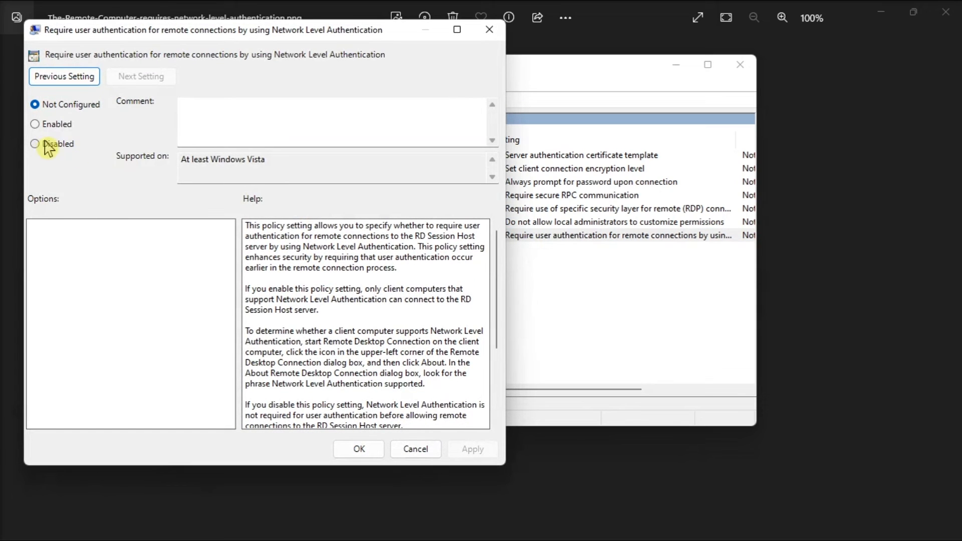
mouse_move(58, 110)
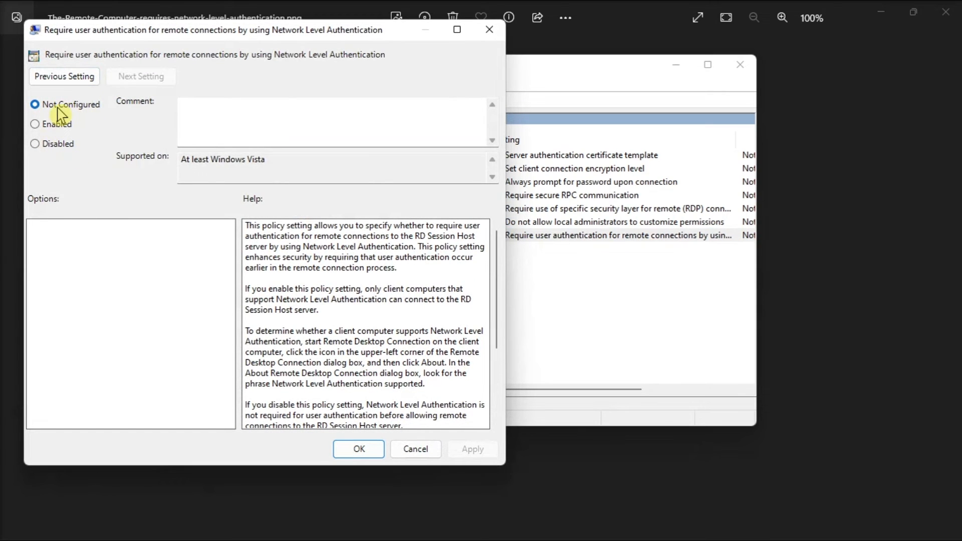
mouse_move(93, 117)
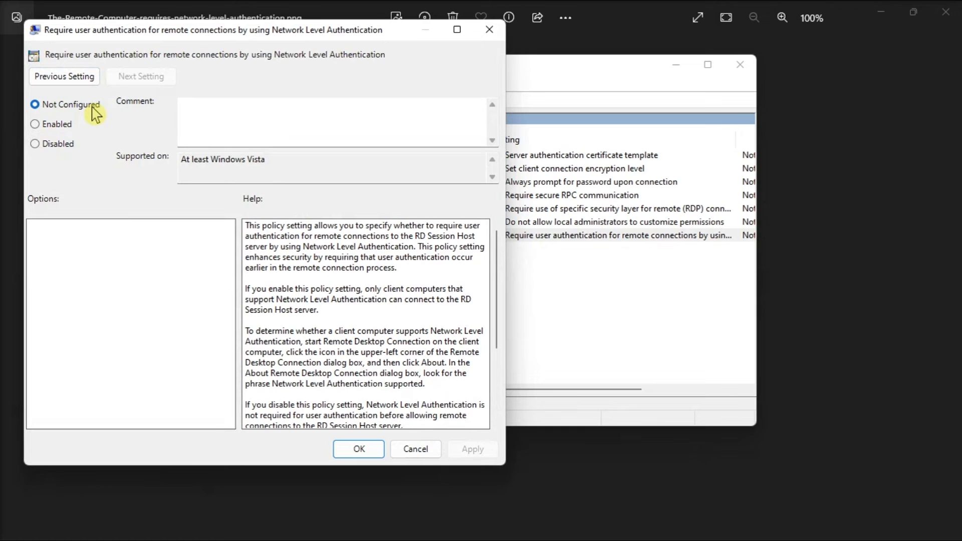
mouse_move(487, 445)
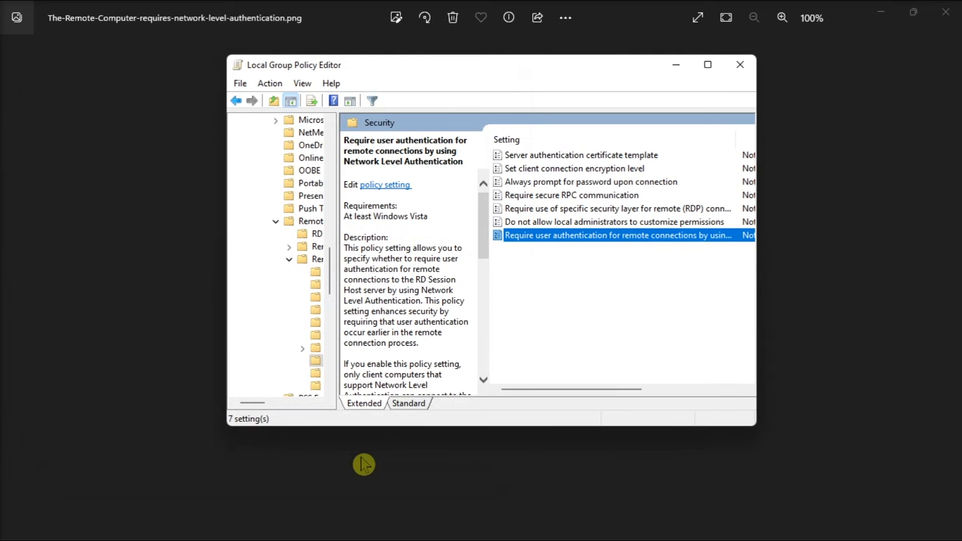
mouse_move(464, 362)
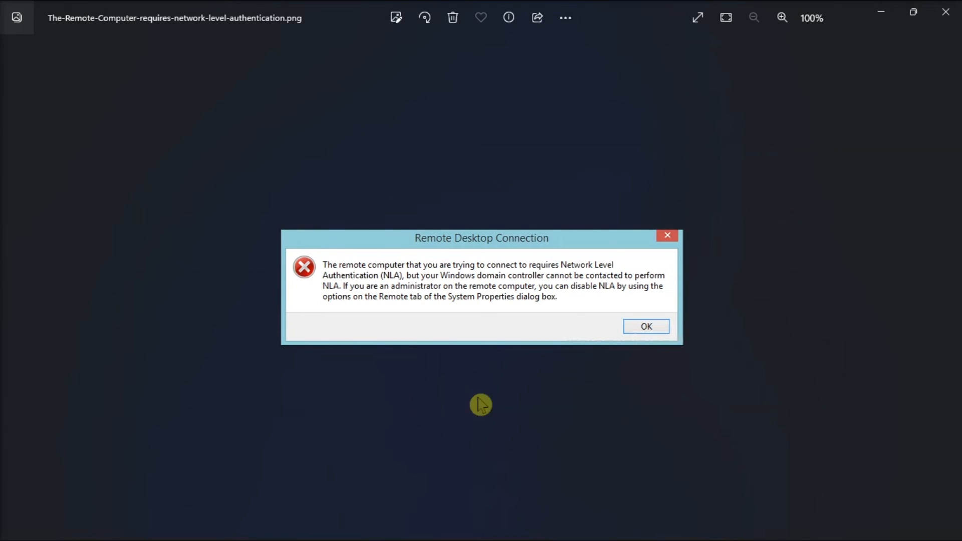
mouse_move(898, 319)
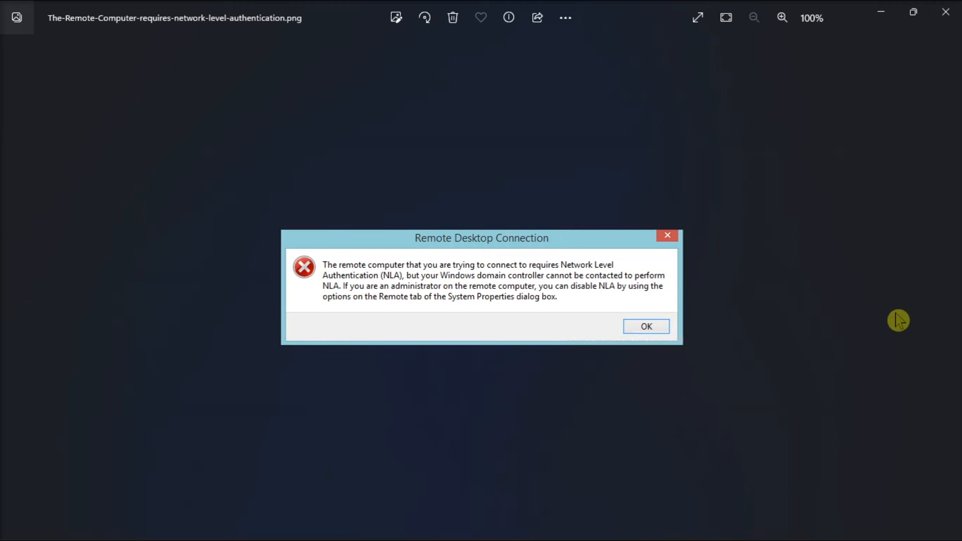